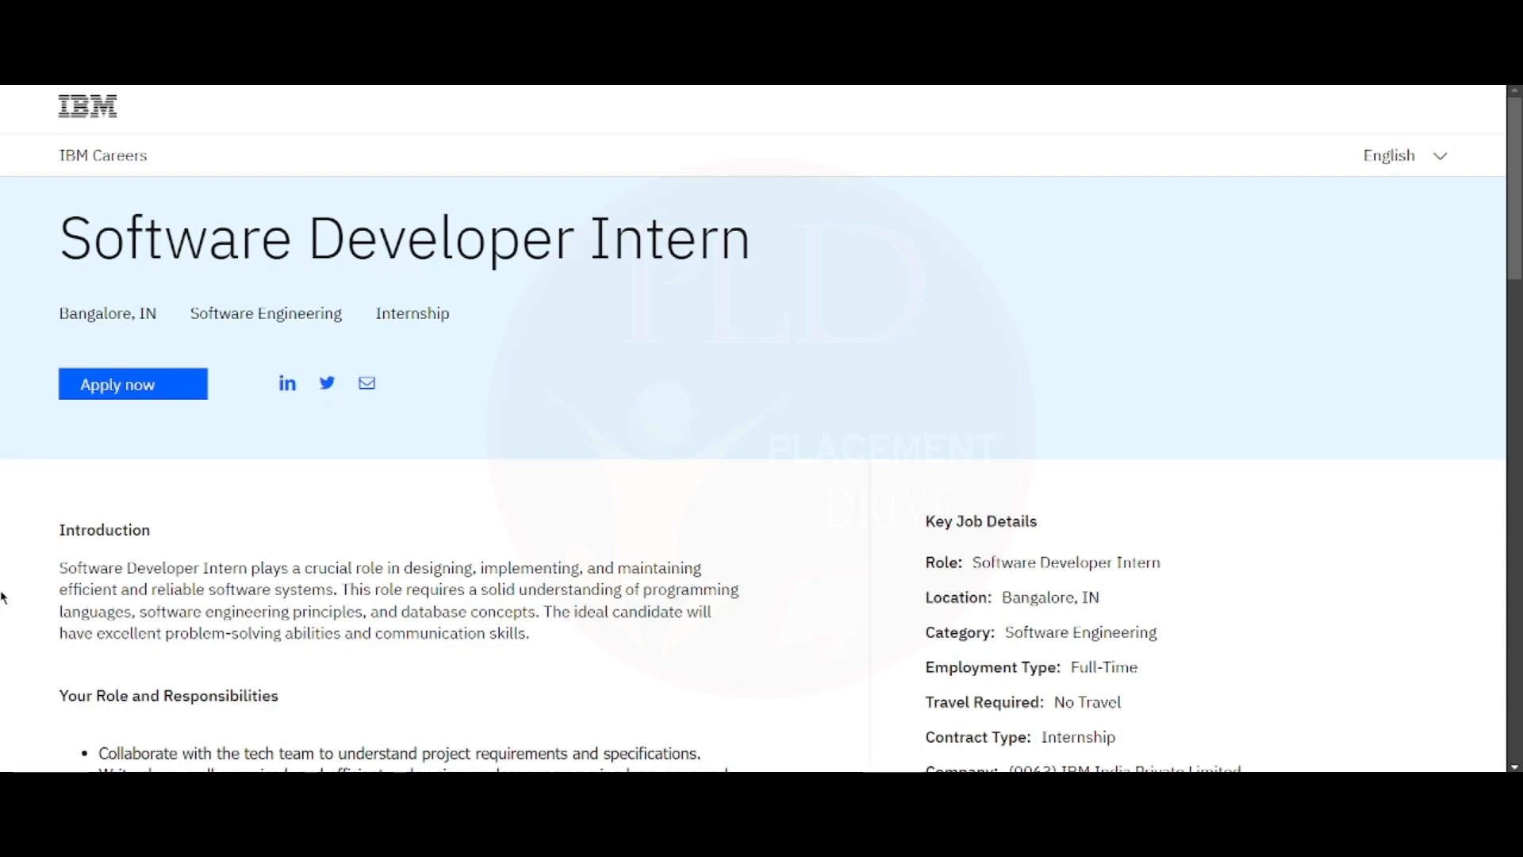
Scroll the Software Developer Intern posting to the Introduction and Your Role and Responsibilities sections
scroll("down", 3)
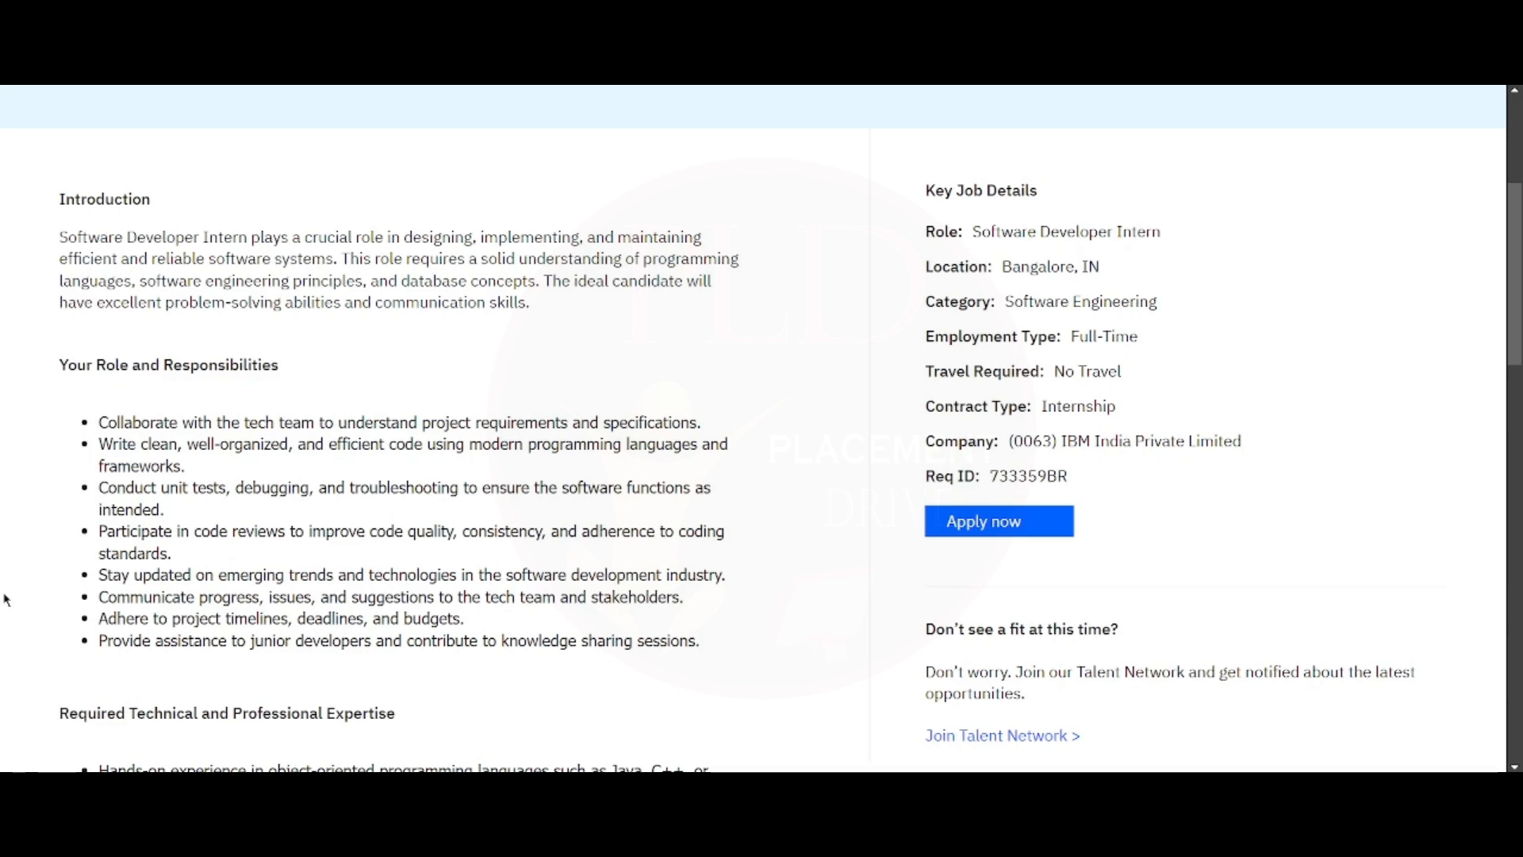
scroll("down", 3)
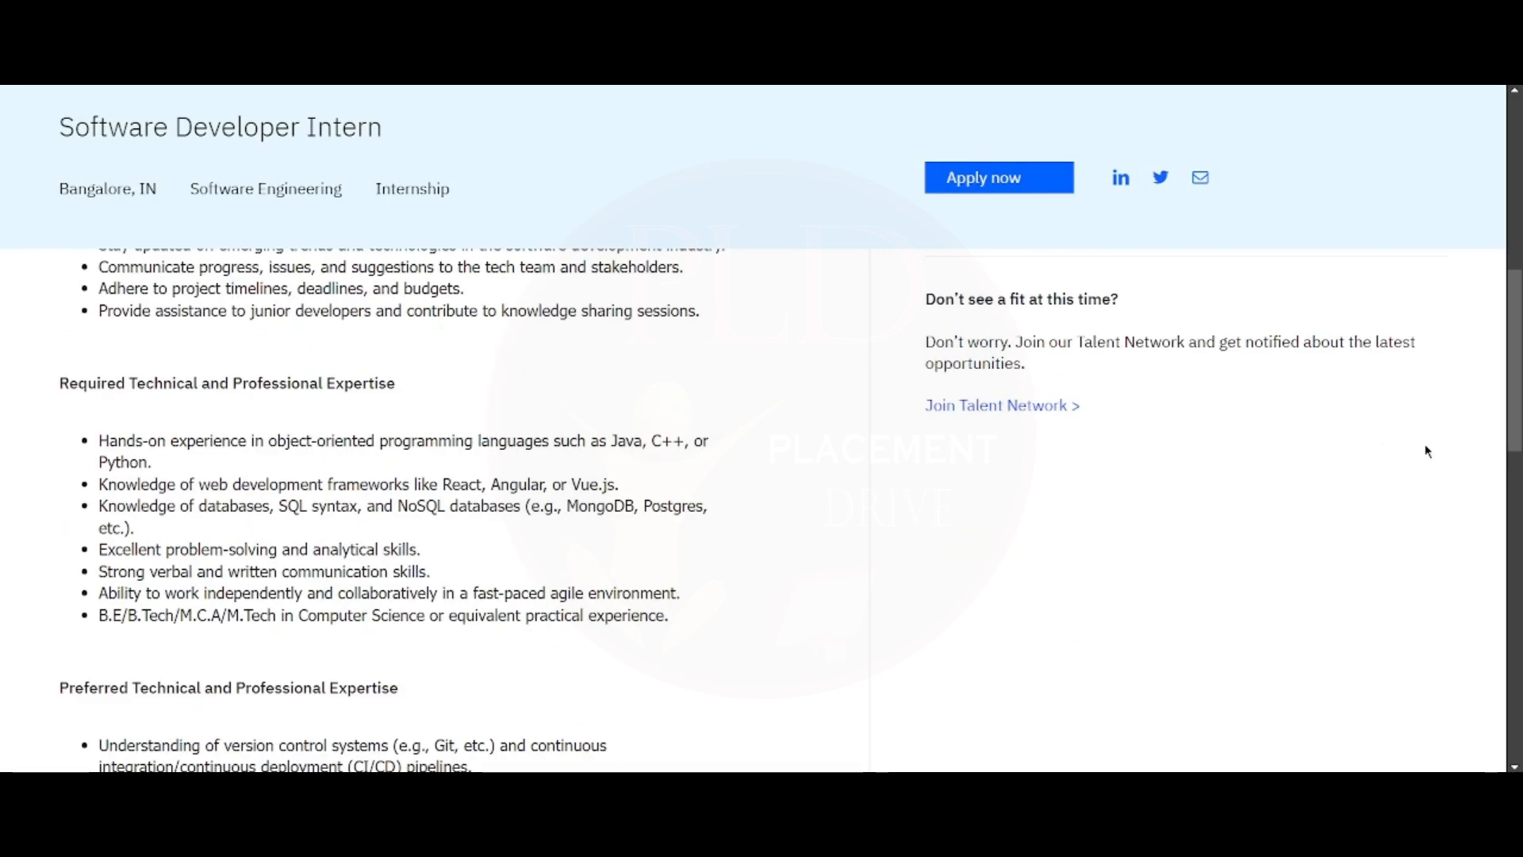
scroll("down", 3)
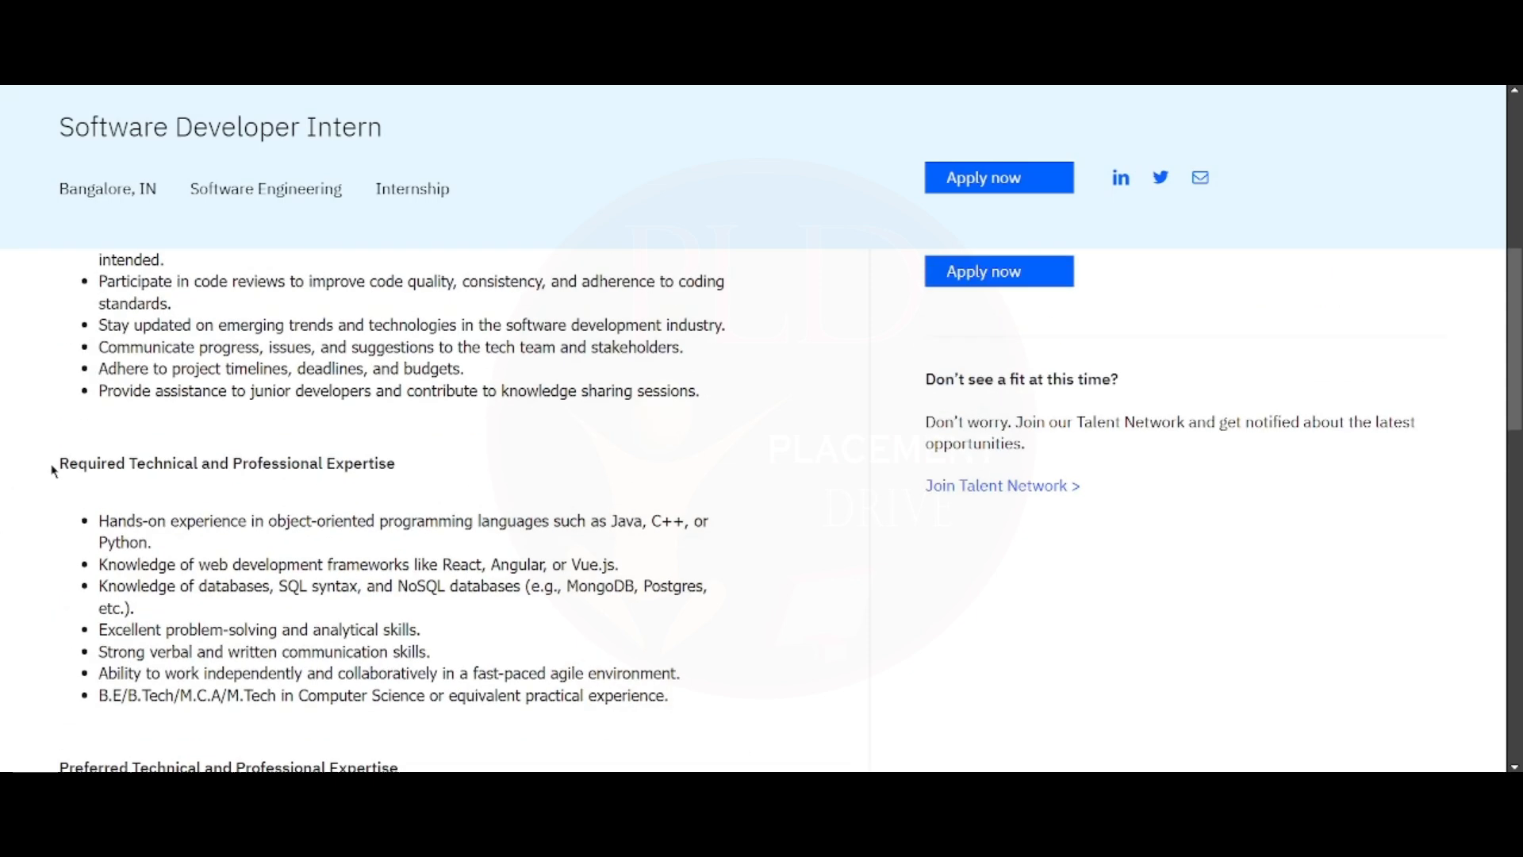
scroll("up", 3)
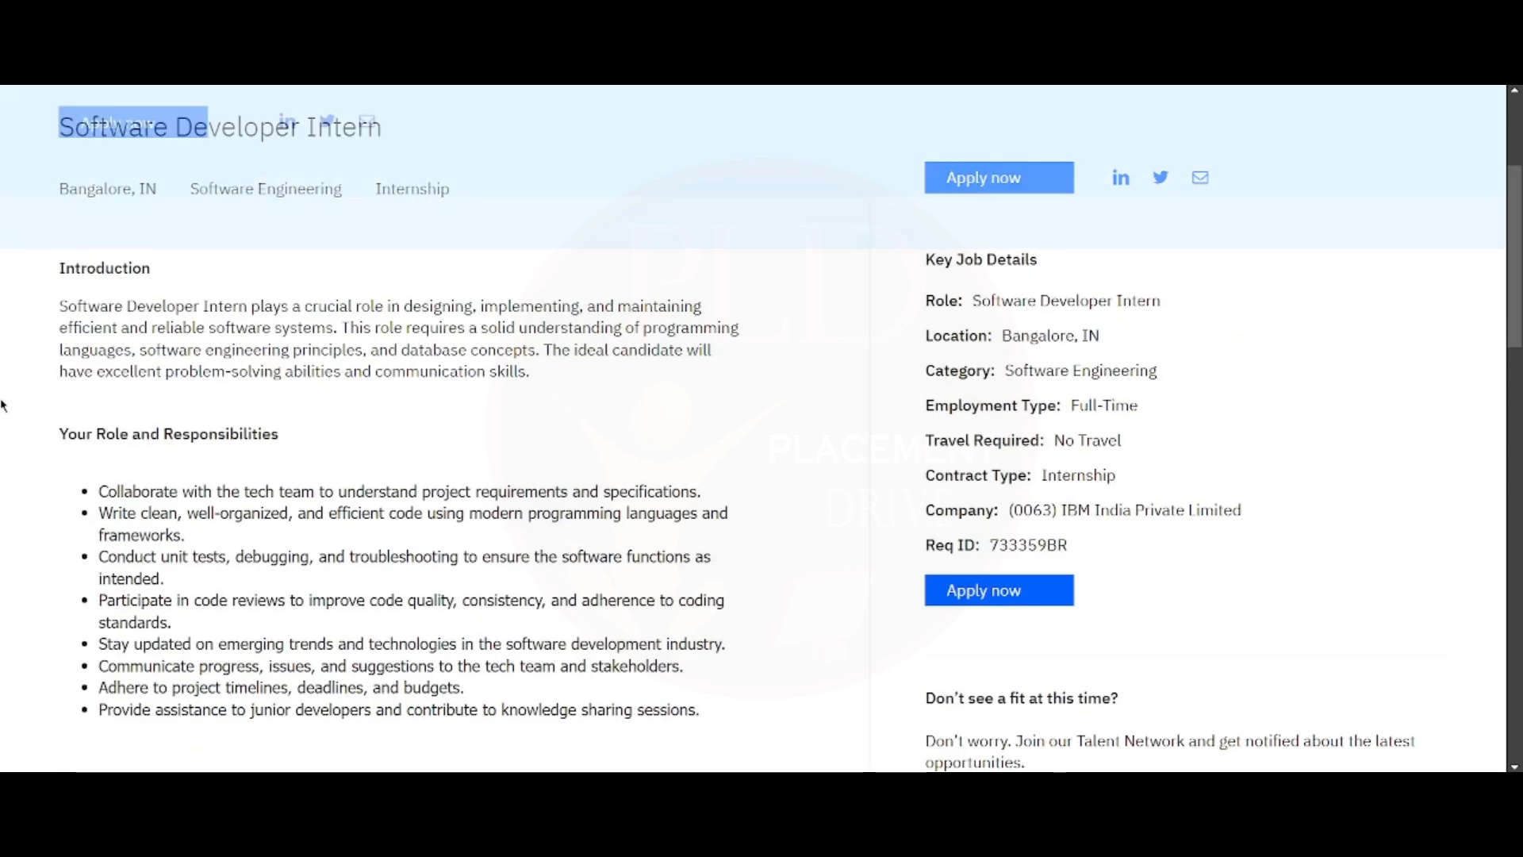
Scroll to Required Technical and Professional Expertise and highlight "Java, C++, or Python."
scroll("down", 3)
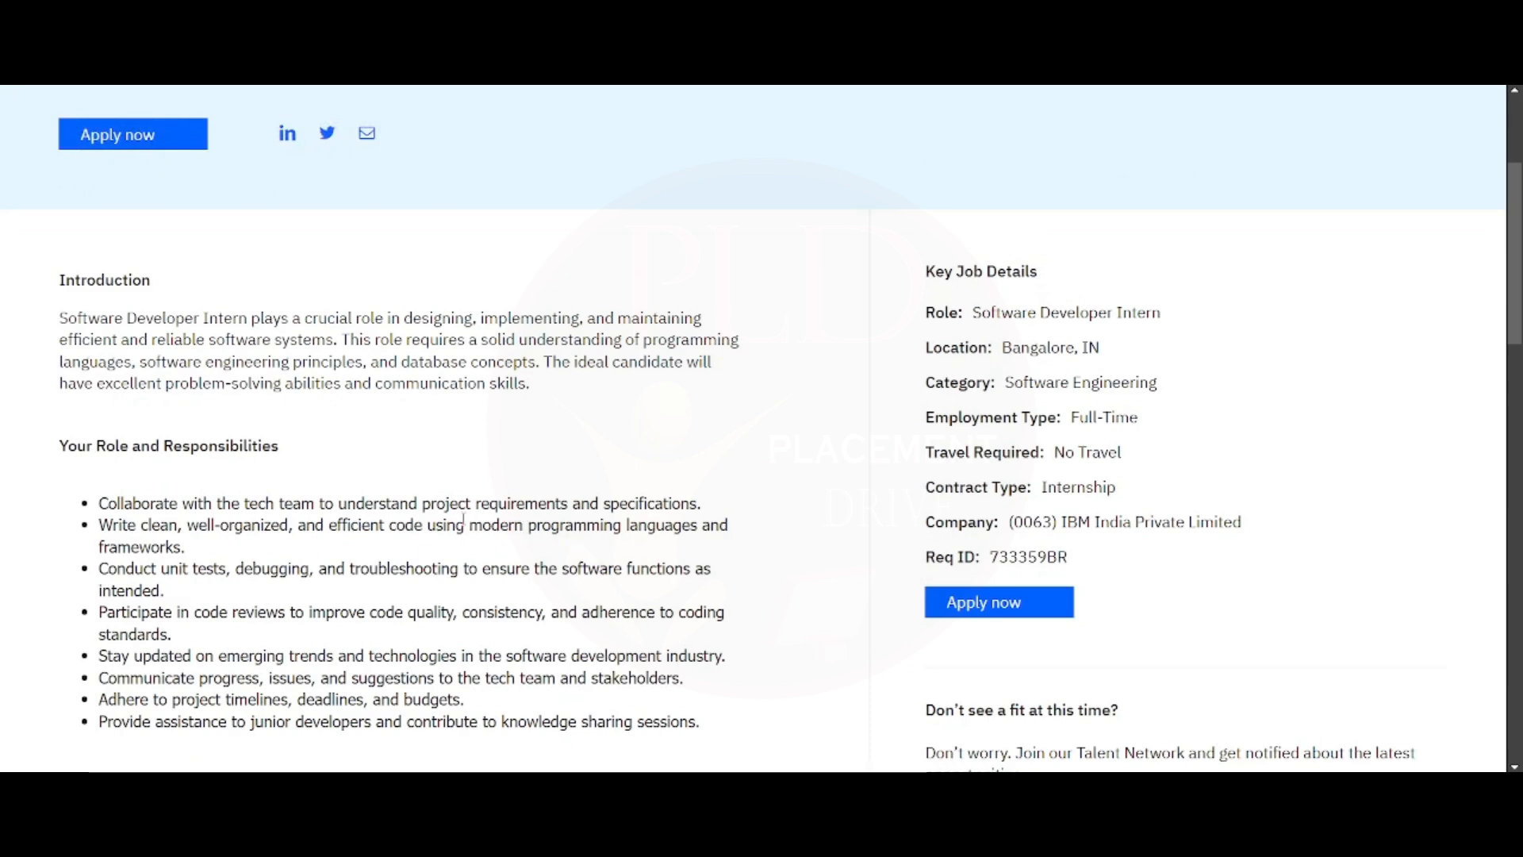
scroll("down", 3)
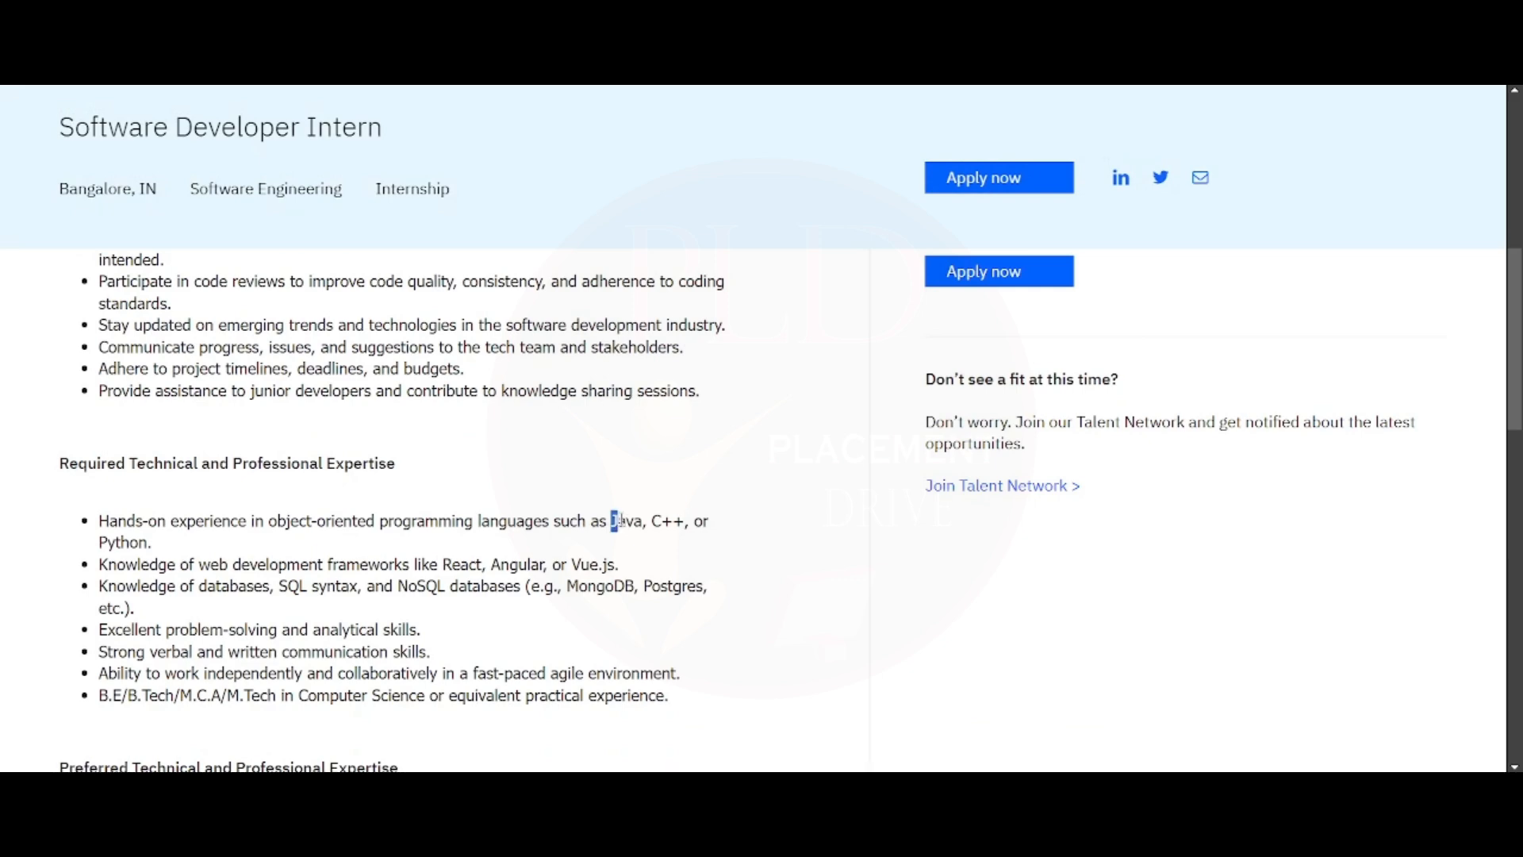
left_click_drag(612, 520, 150, 541)
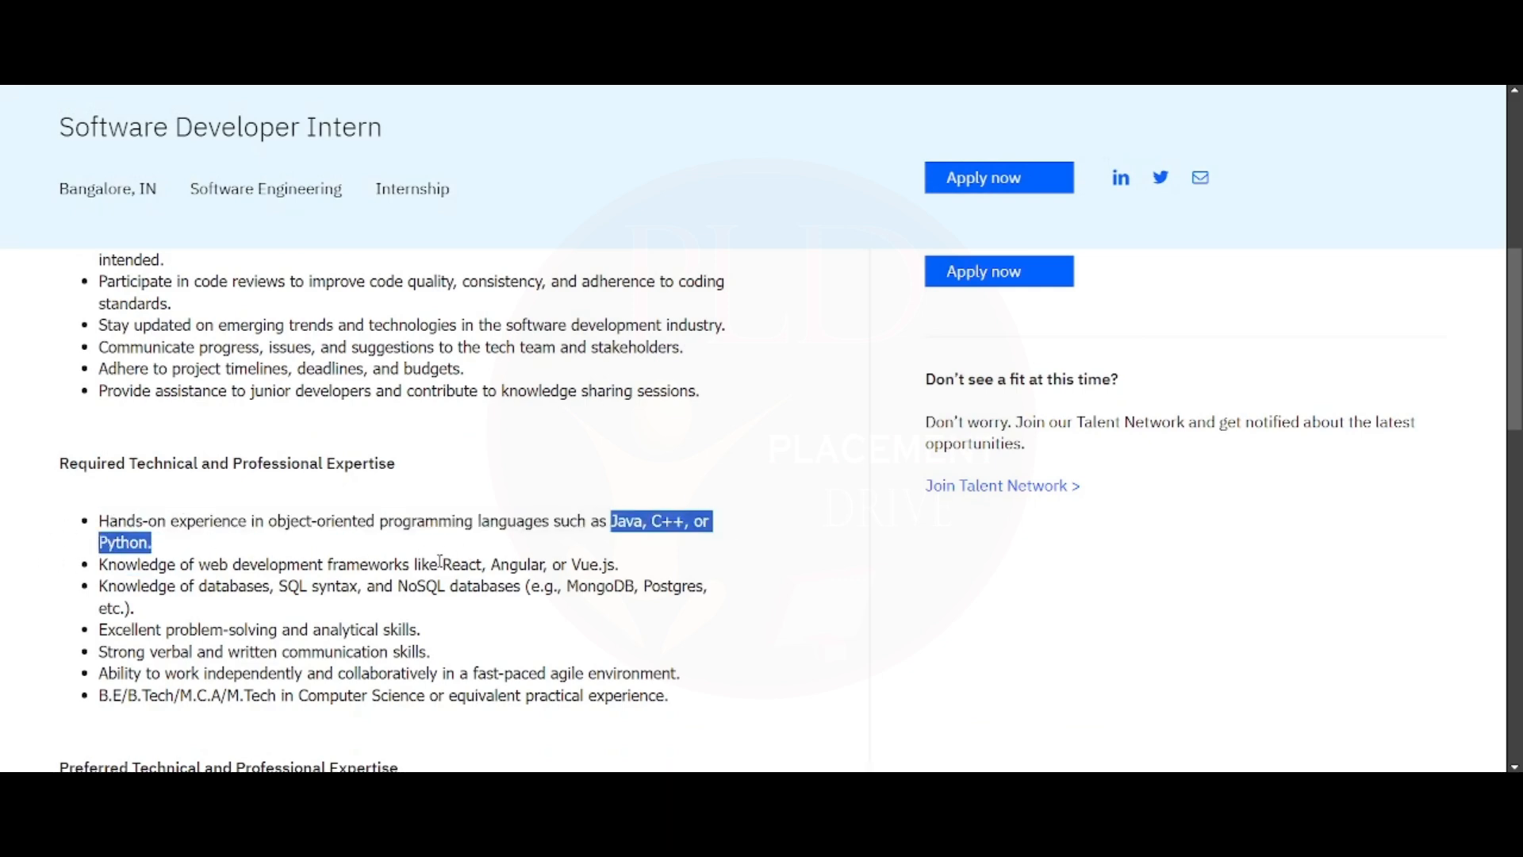
scroll("down", 3)
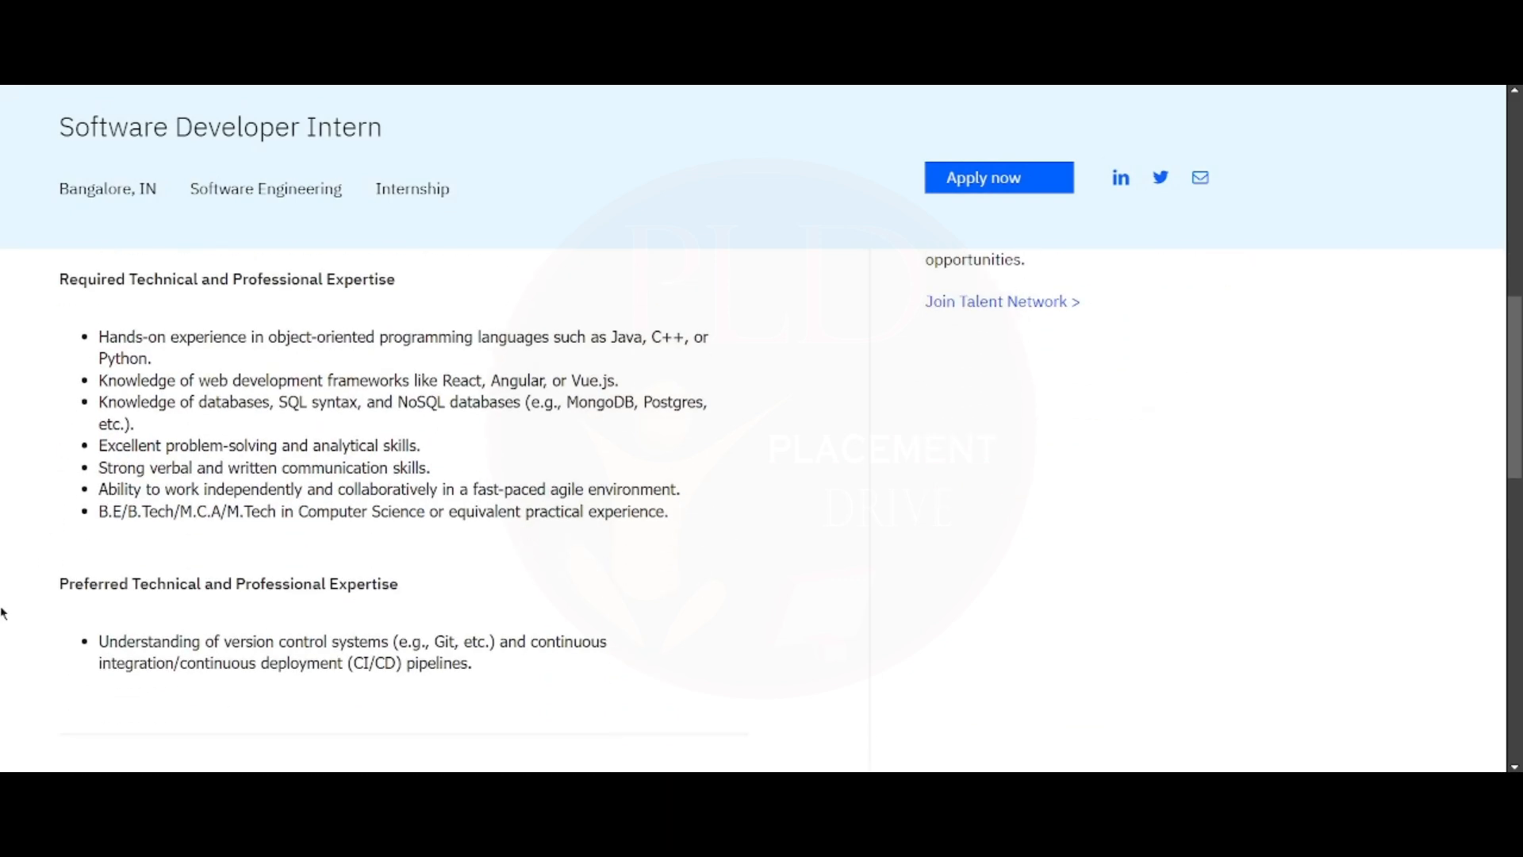
Scroll further until the Preferred Technical and Professional Expertise section is fully visible
scroll("down", 3)
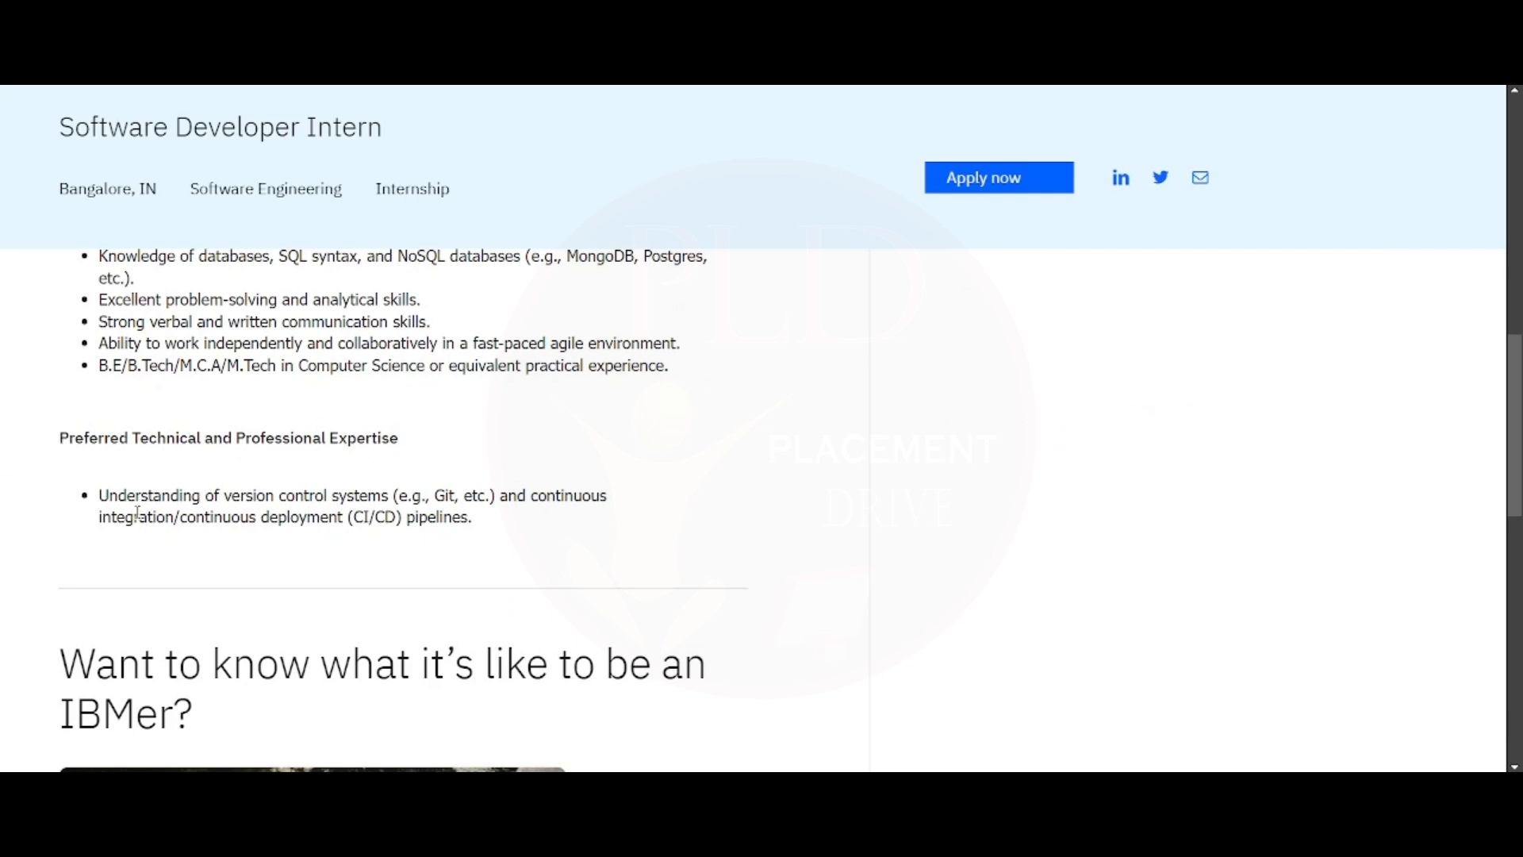
mouse_move(352, 494)
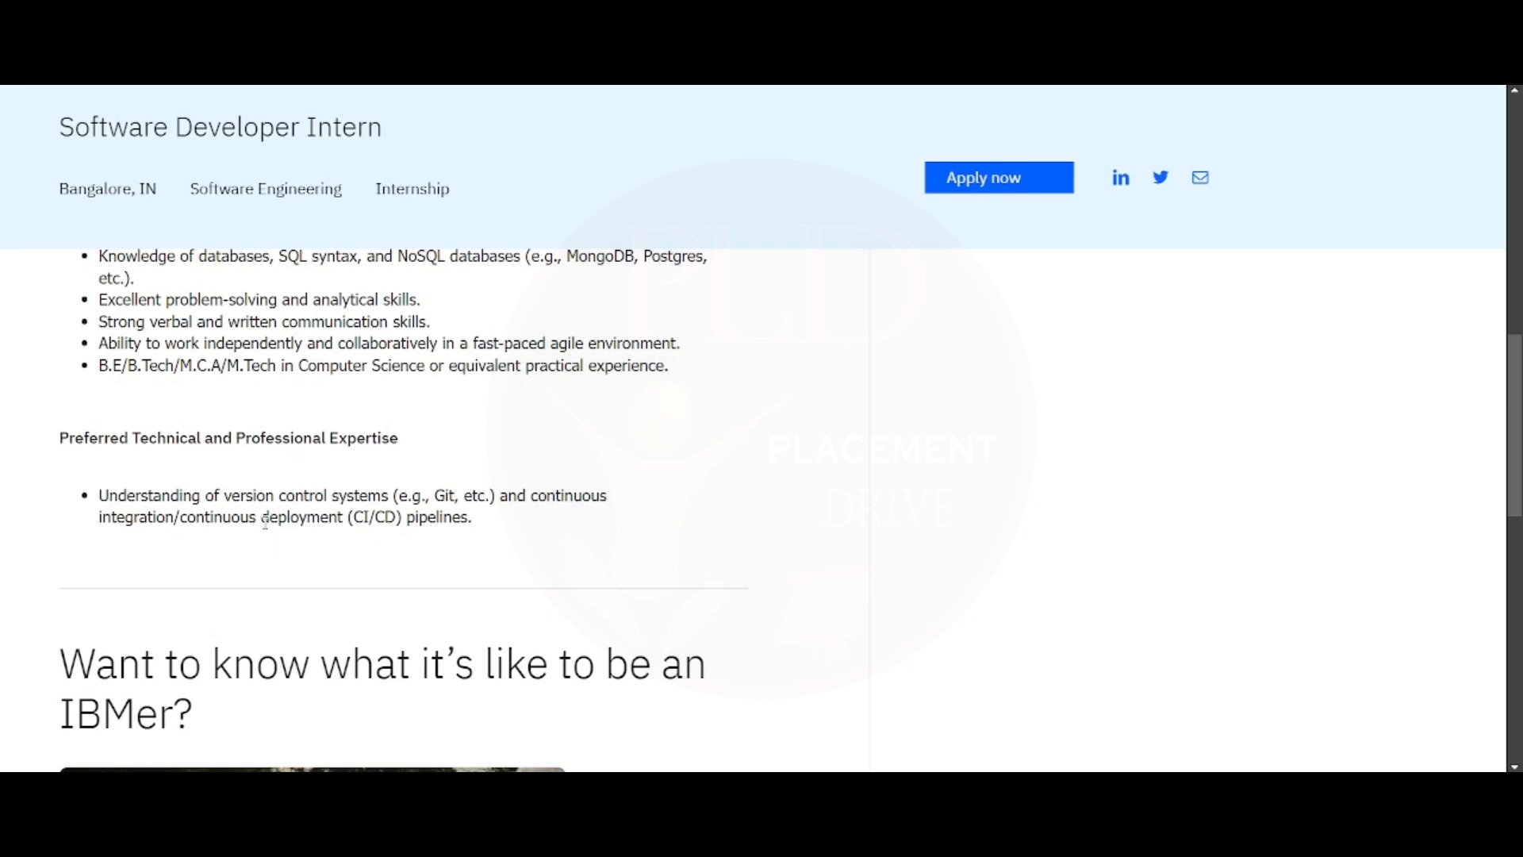
mouse_move(468, 509)
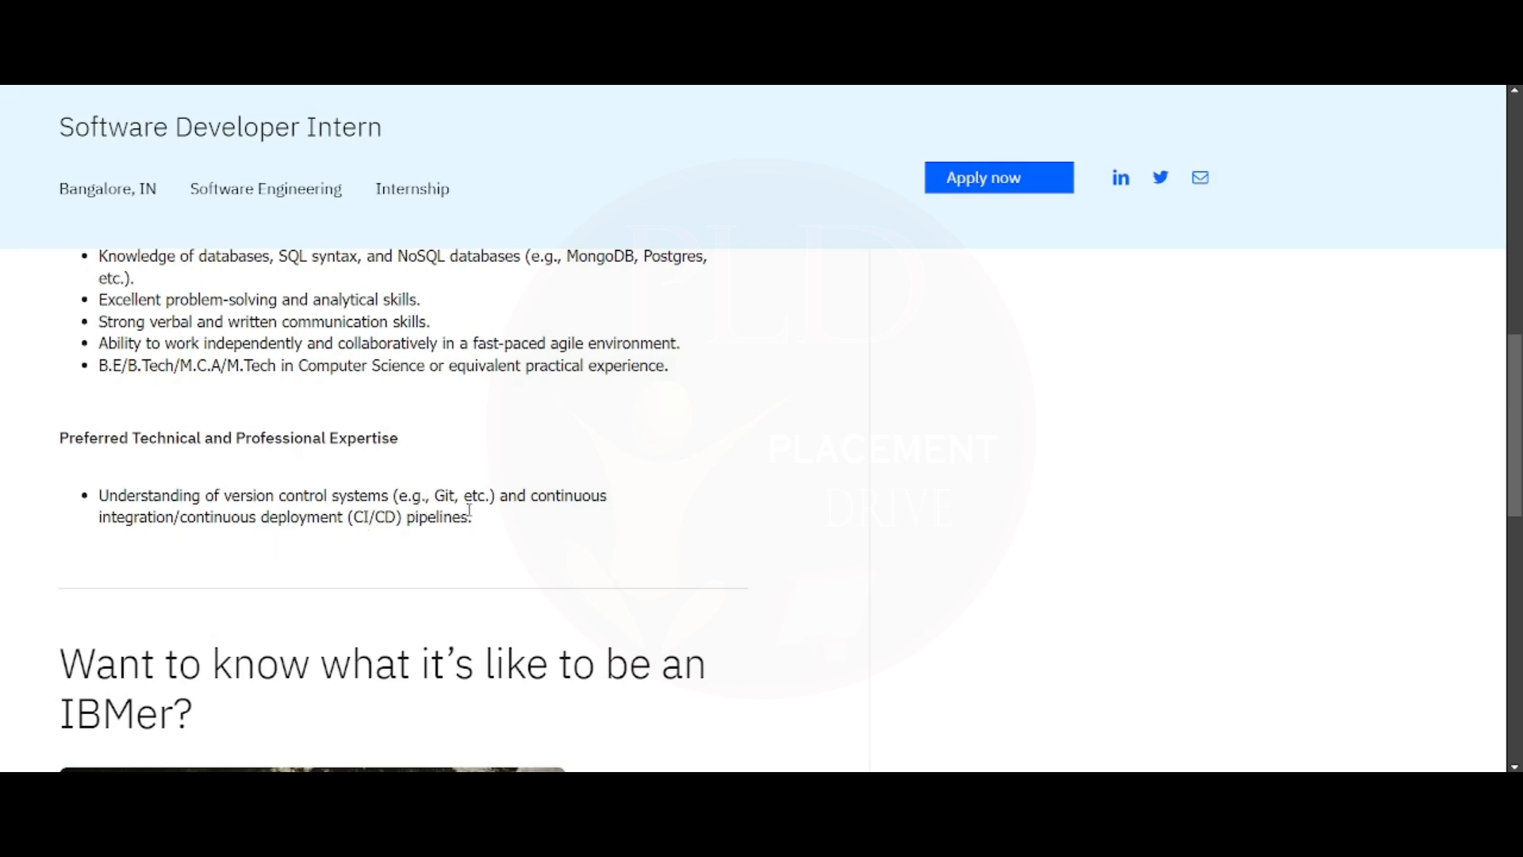